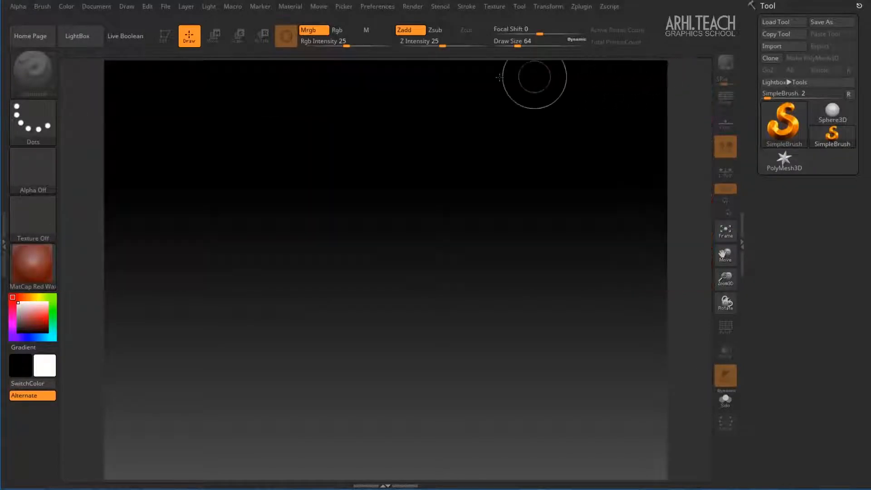
Select the Sphere3D primitive and draw it onto the centre of the canvas
left_click(97, 6)
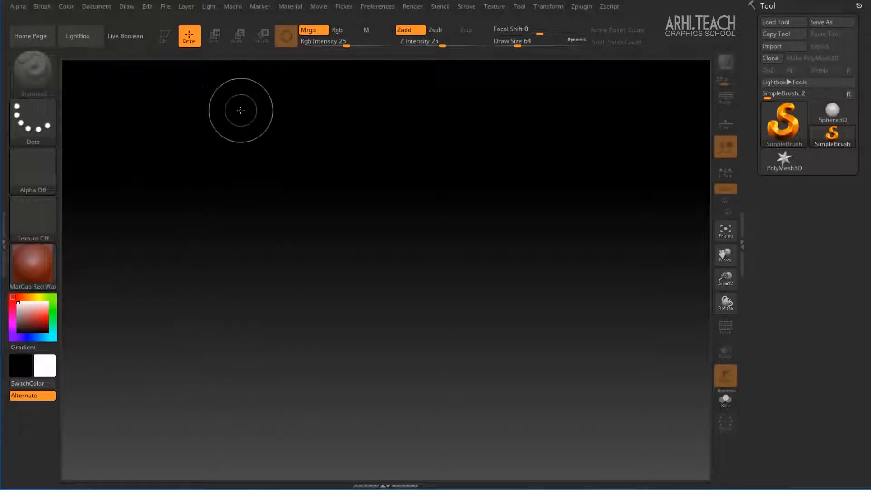
left_click(833, 115)
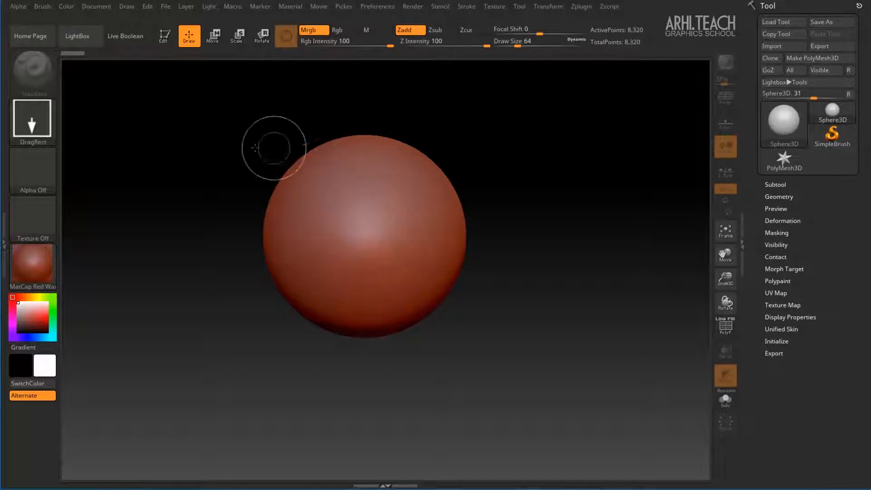
Enter Edit mode on the Sphere3D so it becomes the editable Sphere3D_1 polymesh
left_click(165, 36)
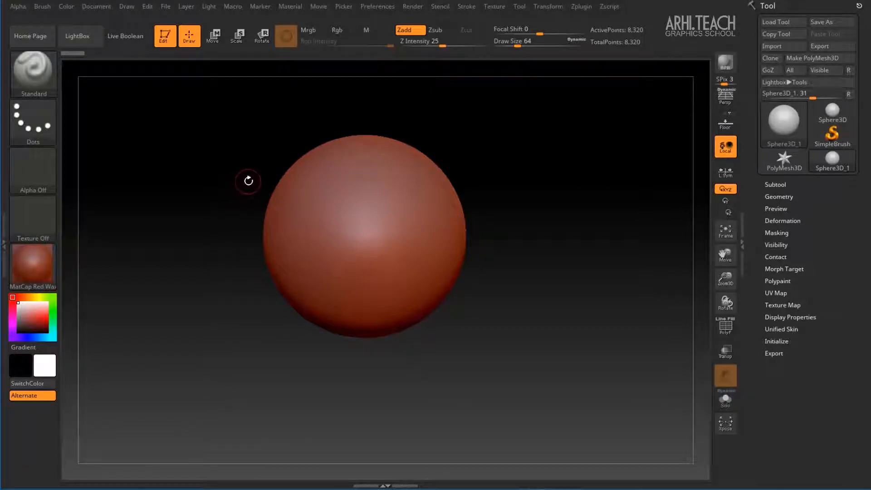
Cycle through Scale, Rotate and Draw, then show the Move gizmo and nudge the sphere along Y
left_click(237, 35)
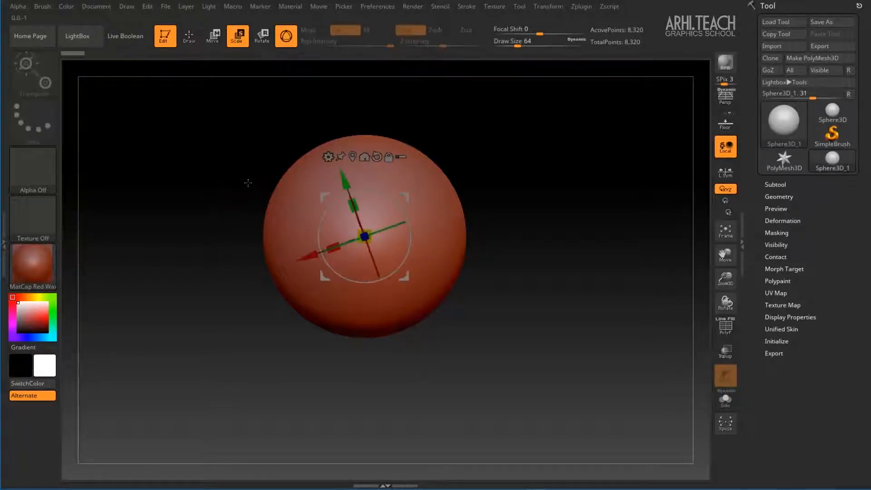
left_click(261, 35)
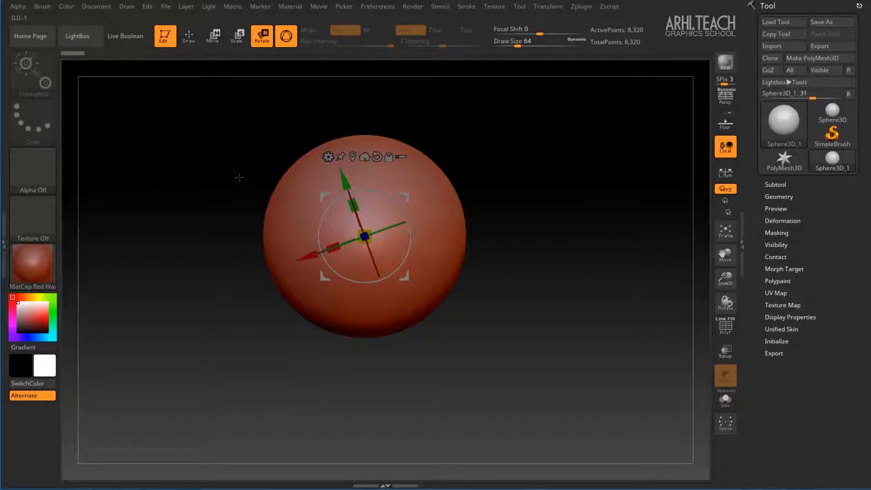
left_click(189, 35)
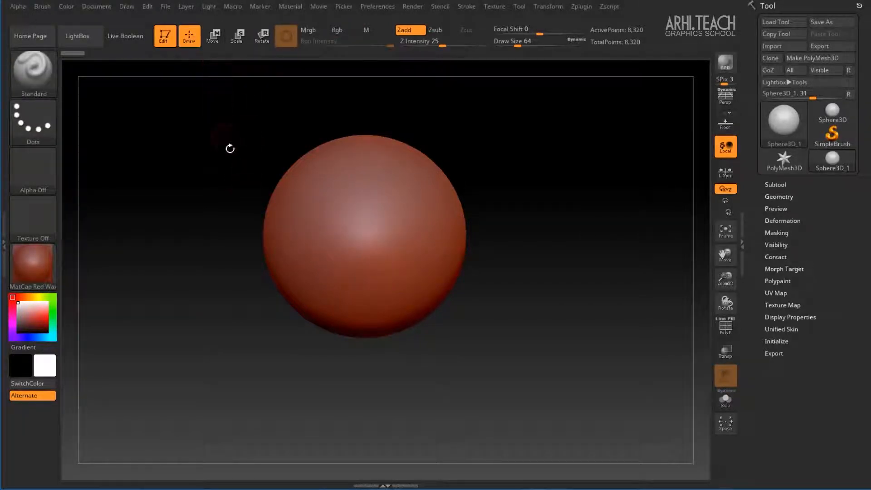
left_click(213, 36)
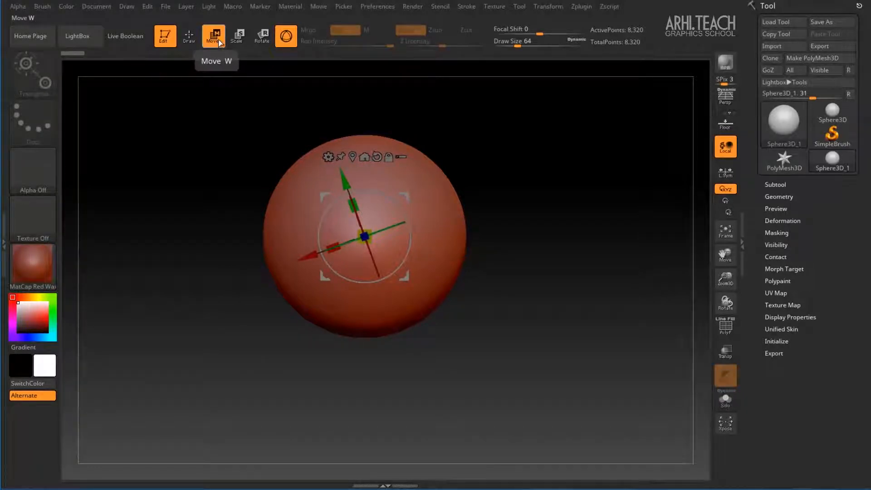
mouse_move(284, 132)
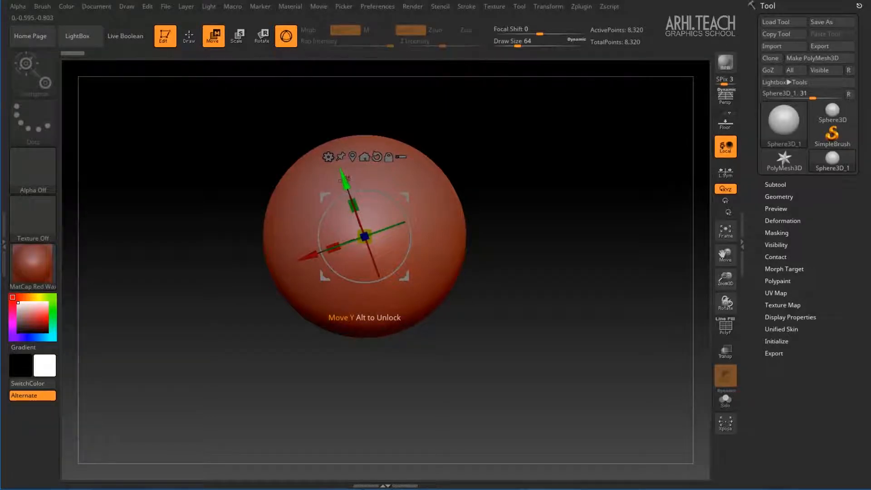
left_click_drag(364, 234, 356, 191)
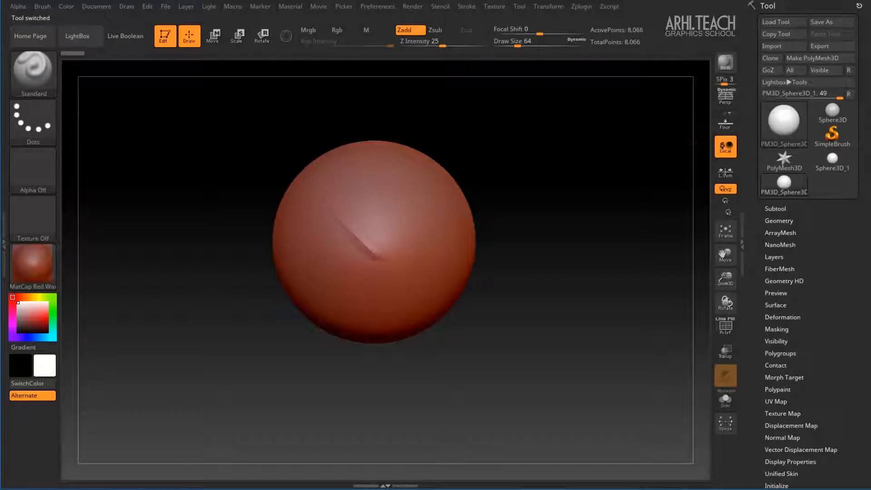
Use Move action lines to open the sphere into a dome and stretch it into a long shell
left_click(213, 35)
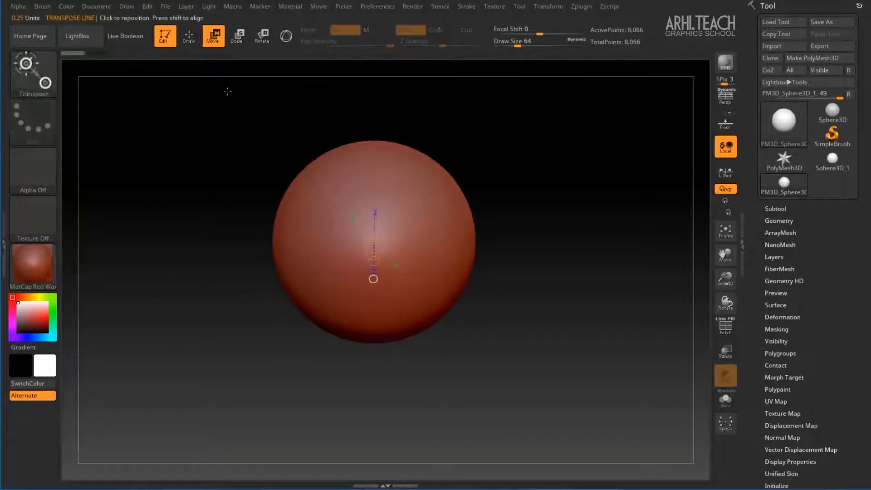
left_click_drag(373, 279, 423, 325)
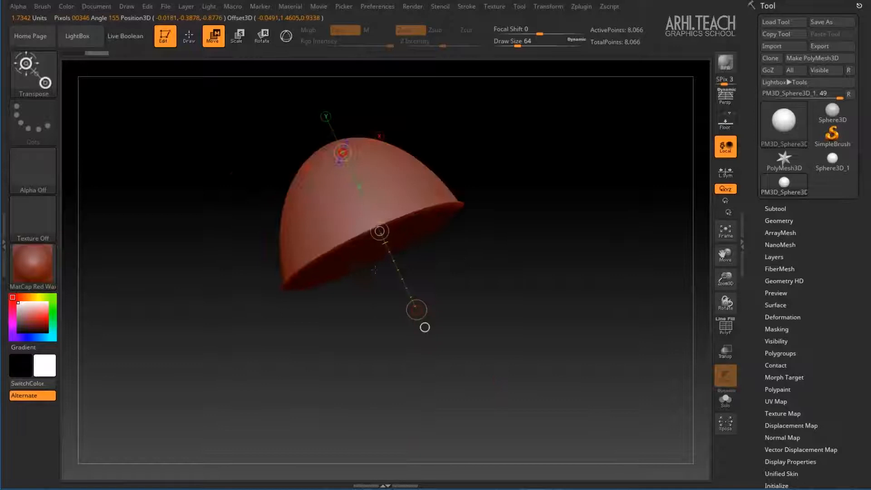
left_click_drag(379, 231, 423, 326)
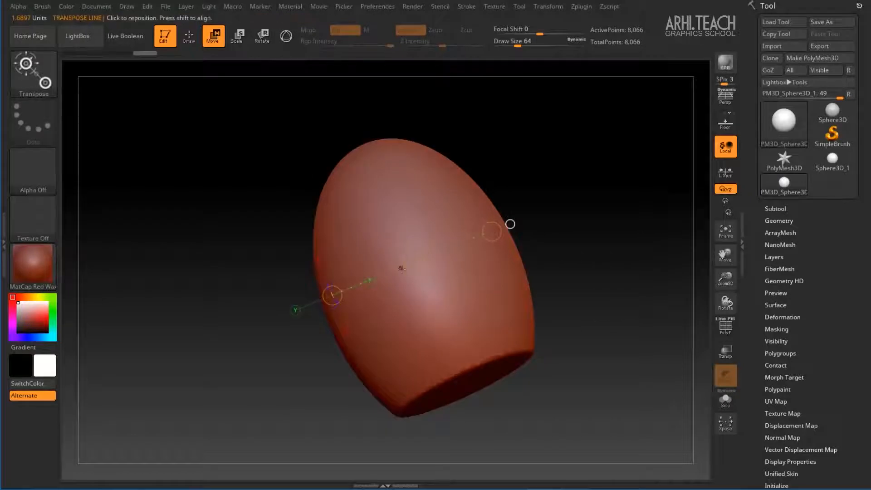
left_click_drag(332, 294, 413, 262)
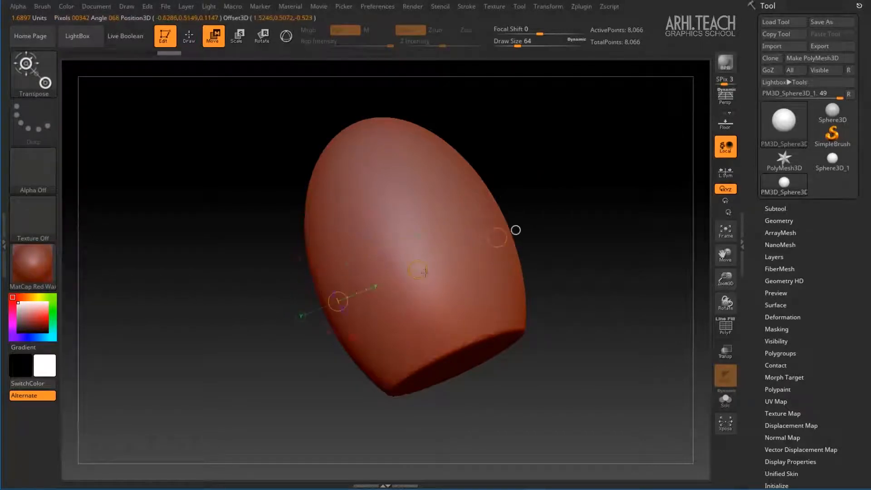
Switch to Scale, enlarge the shell, then return to the Gizmo 3D
left_click(237, 35)
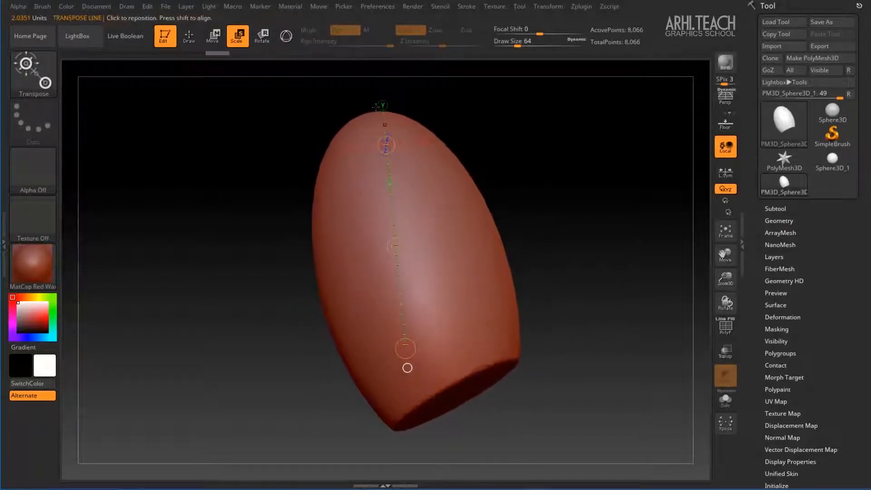
left_click(286, 36)
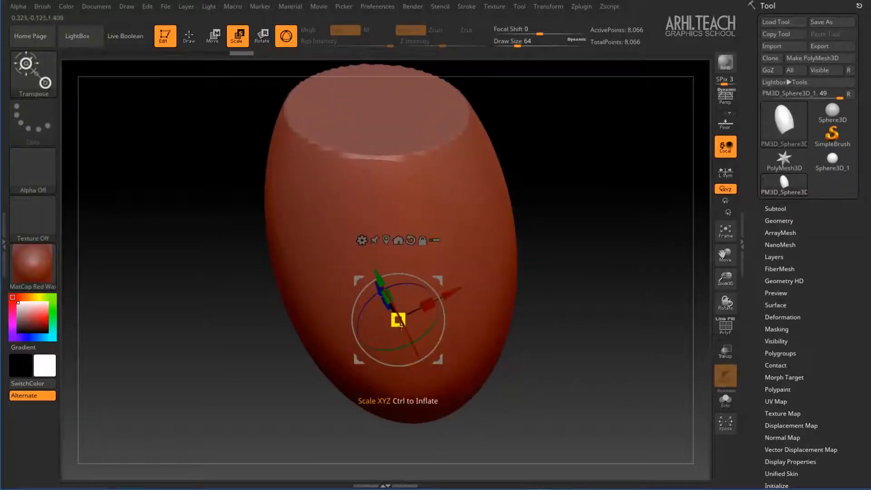
Drag the red X arrow of the gizmo to shift the shell sideways and back
left_click_drag(400, 322, 469, 290)
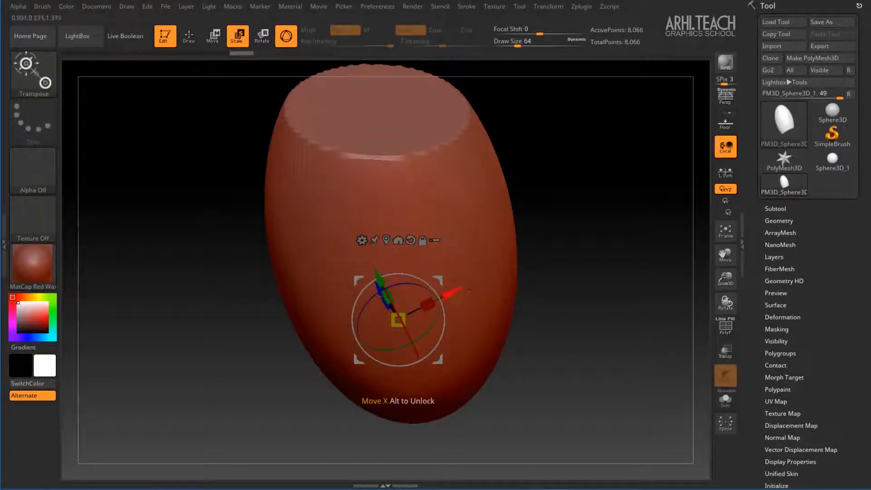
left_click_drag(467, 291, 395, 320)
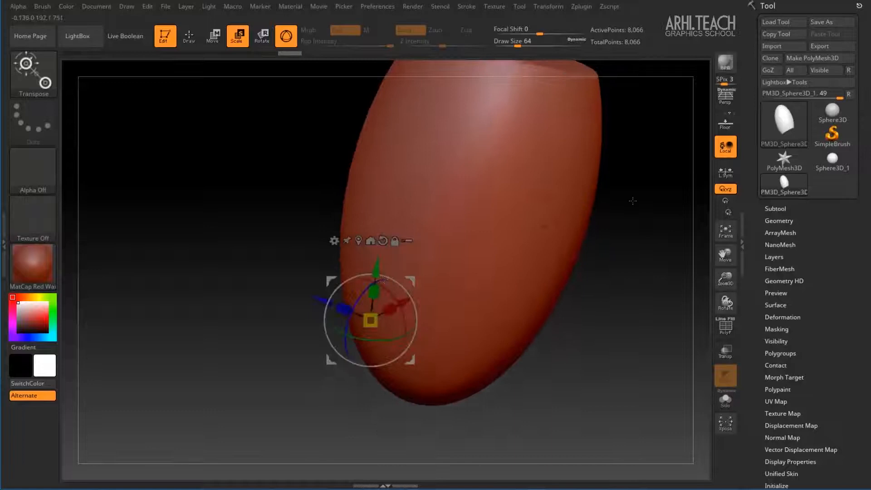
Turn on the Floor grid and orbit to view the shell standing above it
left_click(725, 120)
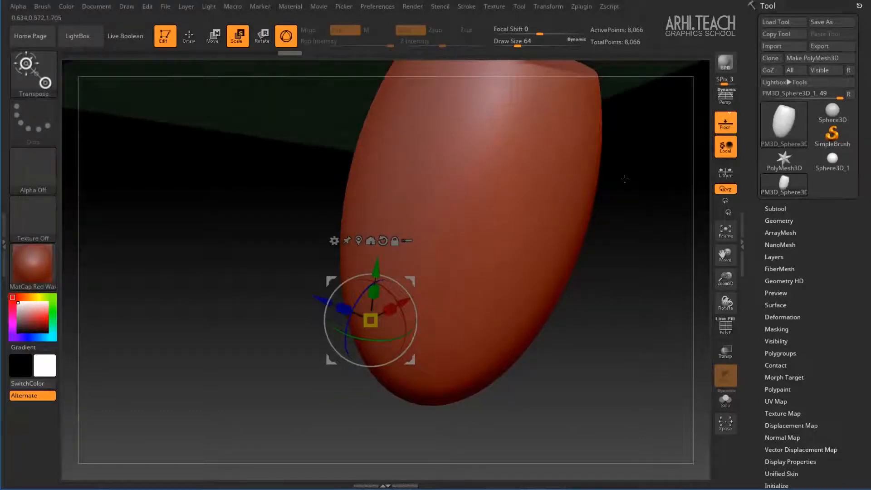
left_click_drag(625, 180, 547, 148)
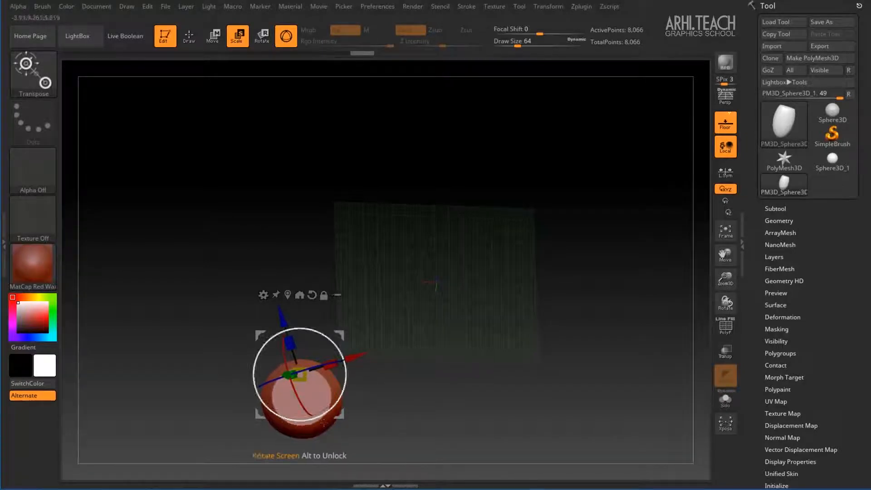
left_click_drag(299, 375, 342, 361)
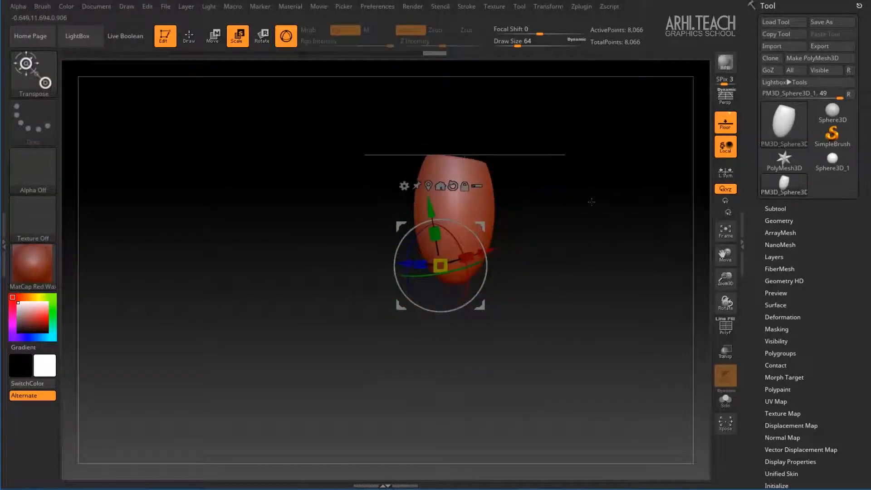
left_click_drag(440, 265, 395, 325)
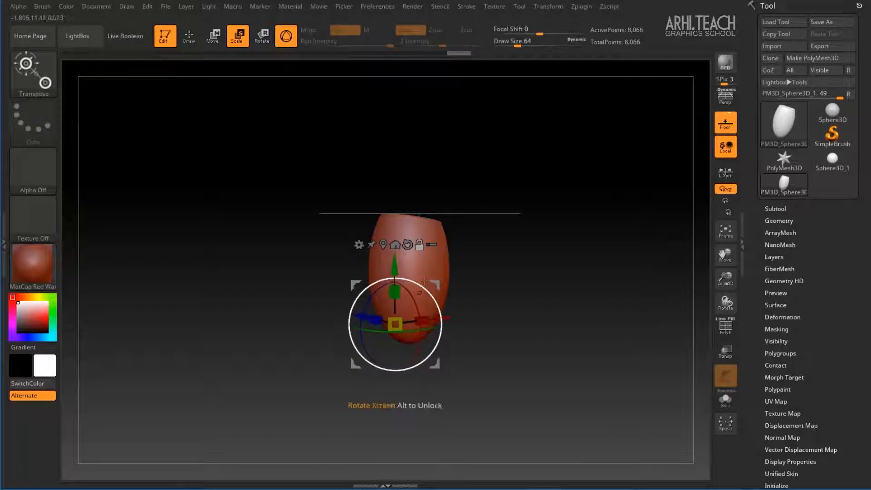
left_click_drag(422, 280, 419, 306)
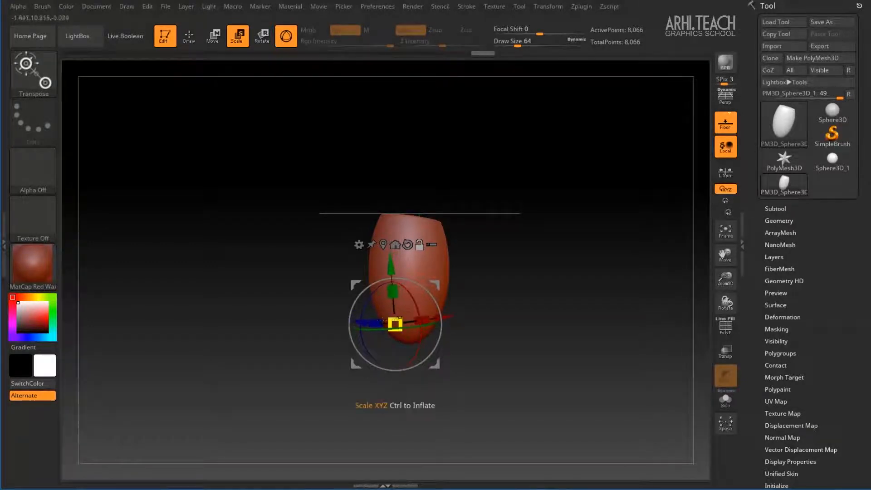
left_click_drag(395, 325, 395, 280)
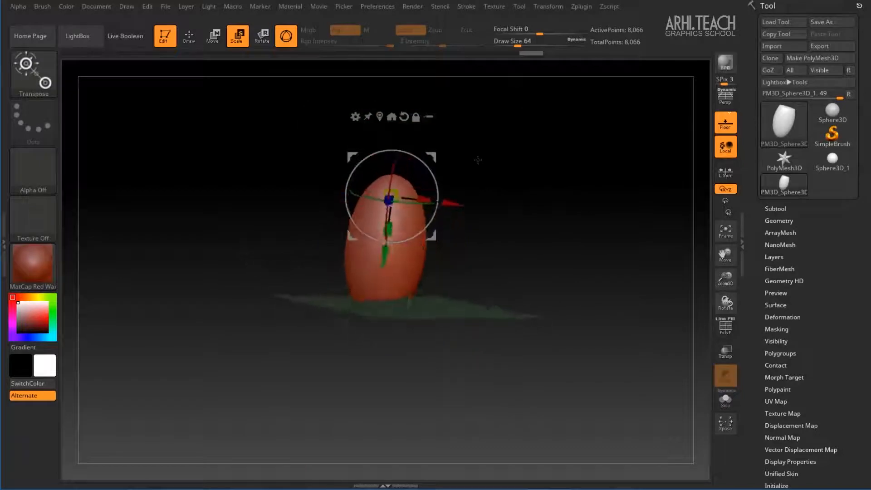
left_click_drag(476, 161, 564, 259)
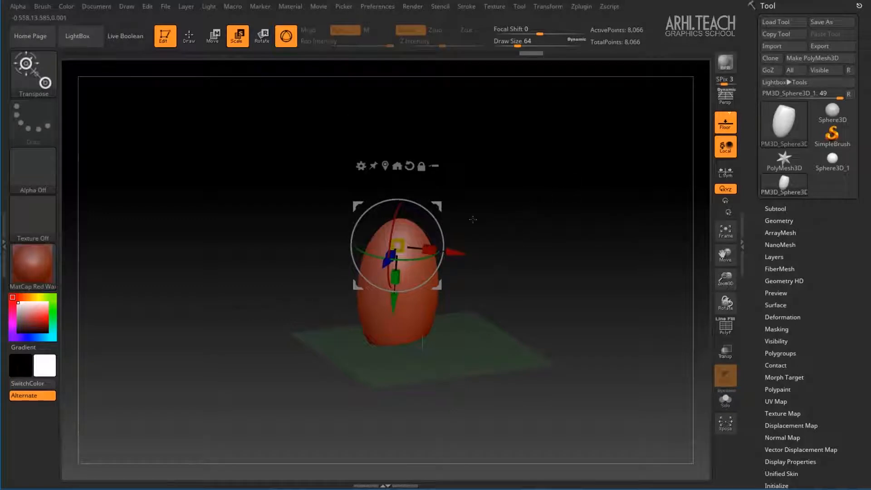
Tilt the egg-shaped shell with the rotate ring and stretch it along Y with the scale handle
left_click_drag(398, 244, 397, 277)
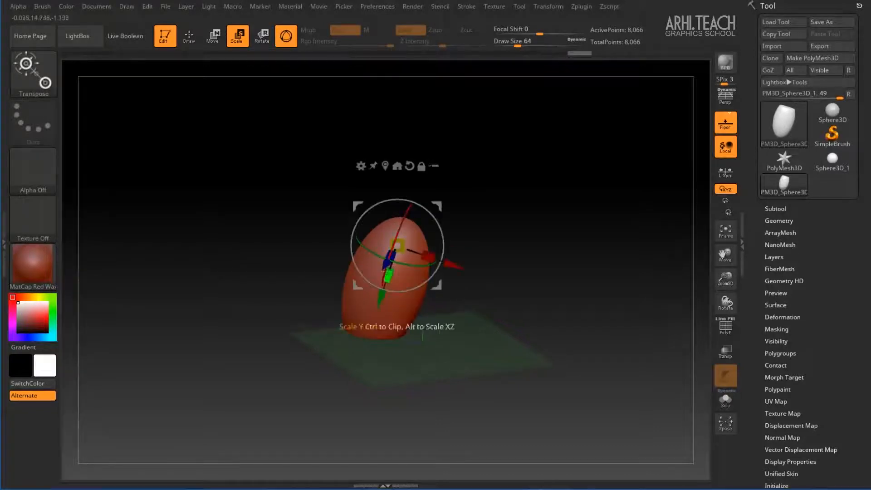
left_click_drag(397, 245, 390, 280)
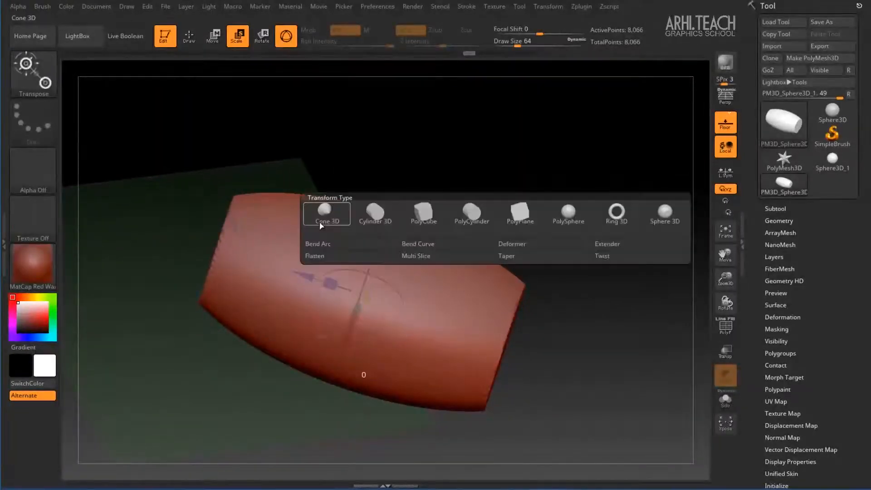
From the gizmo gear menu set Transform Type to Deformer, wrapping the shell in a cage
left_click(520, 214)
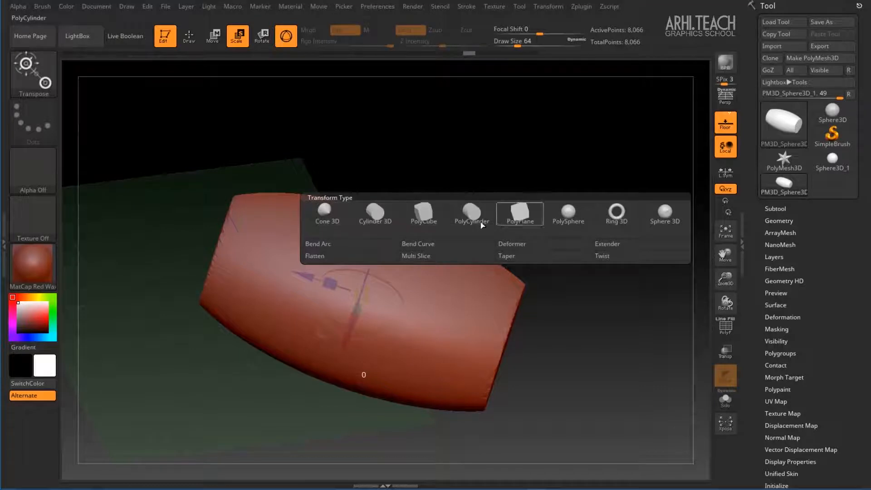
left_click(424, 214)
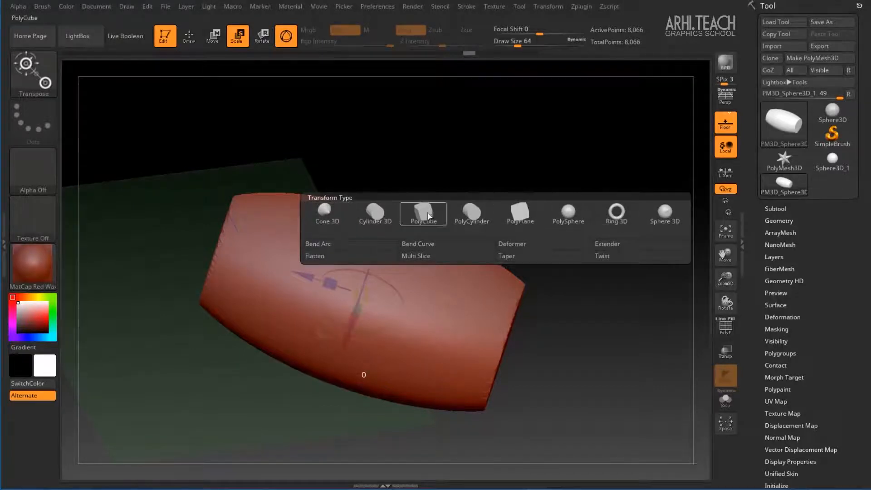
left_click(471, 214)
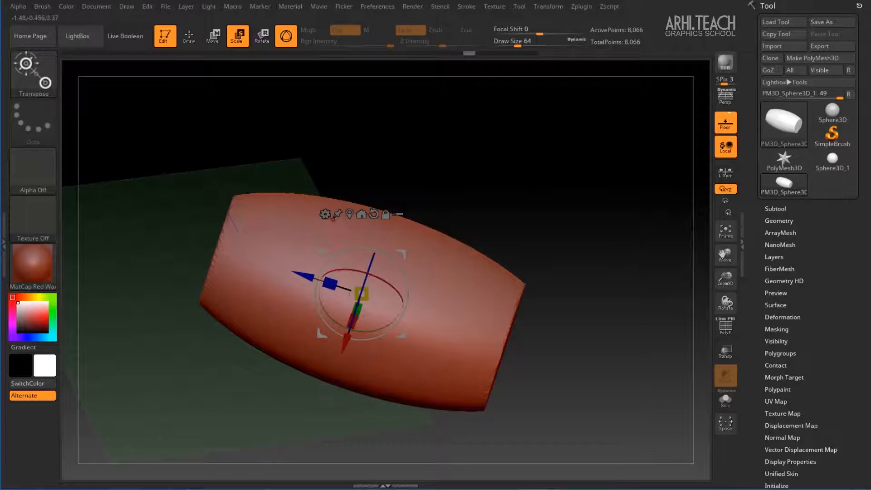
left_click(327, 214)
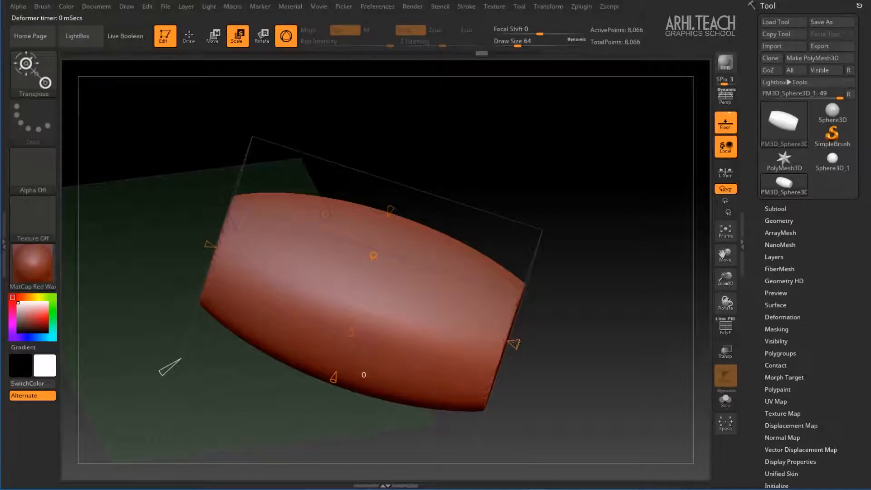
Drag the deformer cage handles to flare one end of the shell wider than the other
left_click_drag(513, 343, 561, 351)
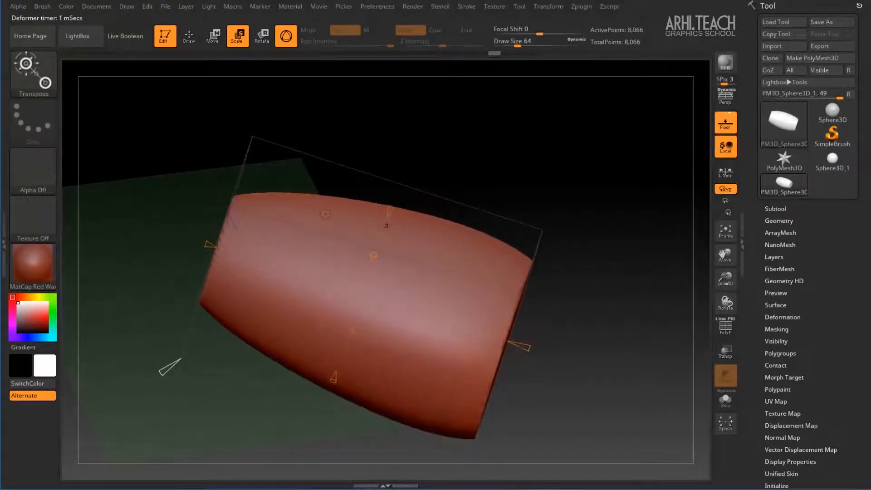
left_click_drag(386, 226, 395, 201)
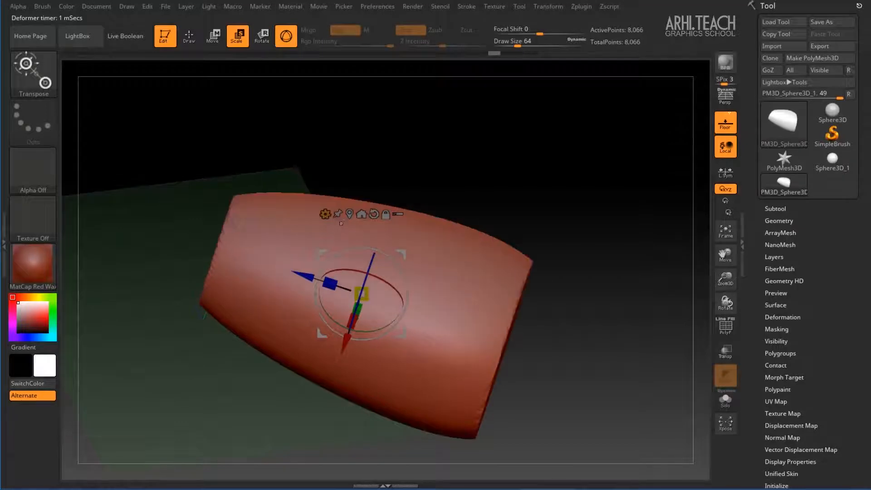
left_click(325, 214)
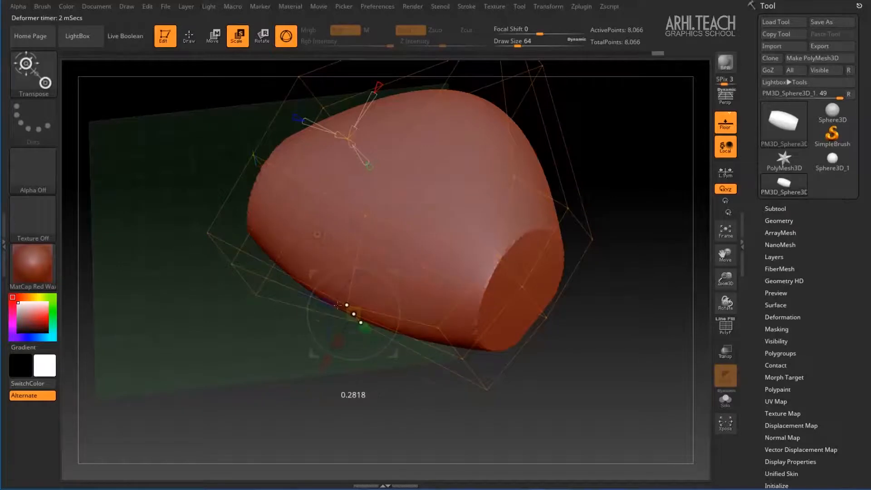
Drag the cage points to curve the shell into an arch and accept the deformation
left_click_drag(346, 305, 390, 358)
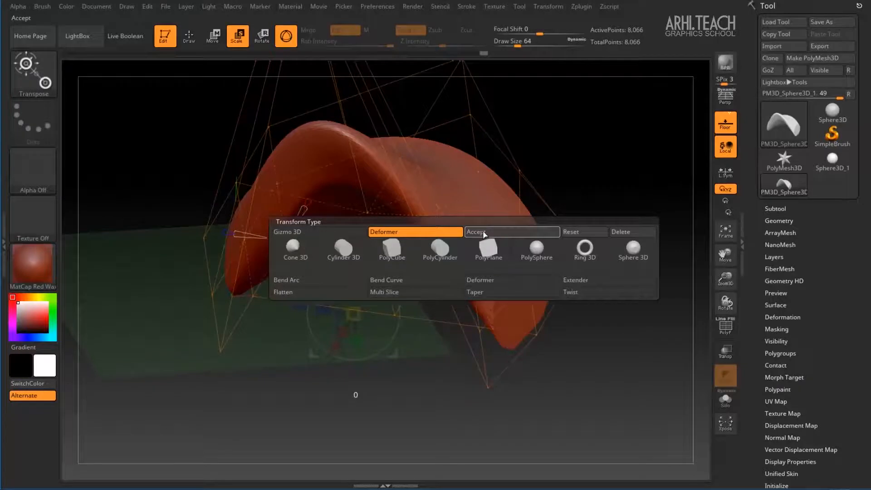
left_click(511, 232)
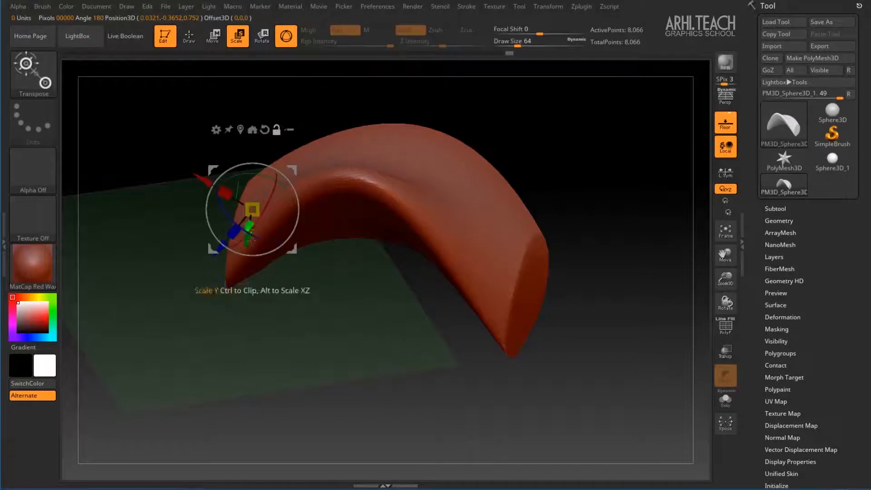
Stretch the arch along Y into a taller, tent-like form
left_click_drag(250, 211, 466, 272)
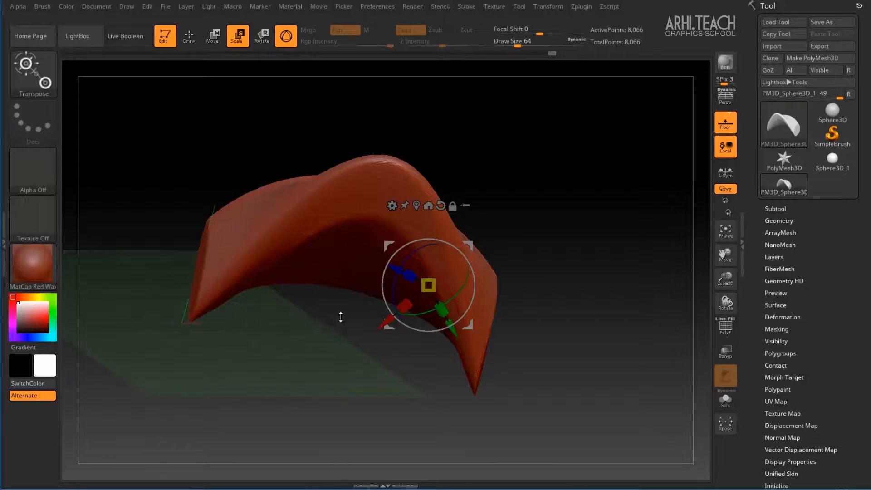
Rotate the arch about its Y axis into a curved hood shape
left_click_drag(427, 285, 469, 276)
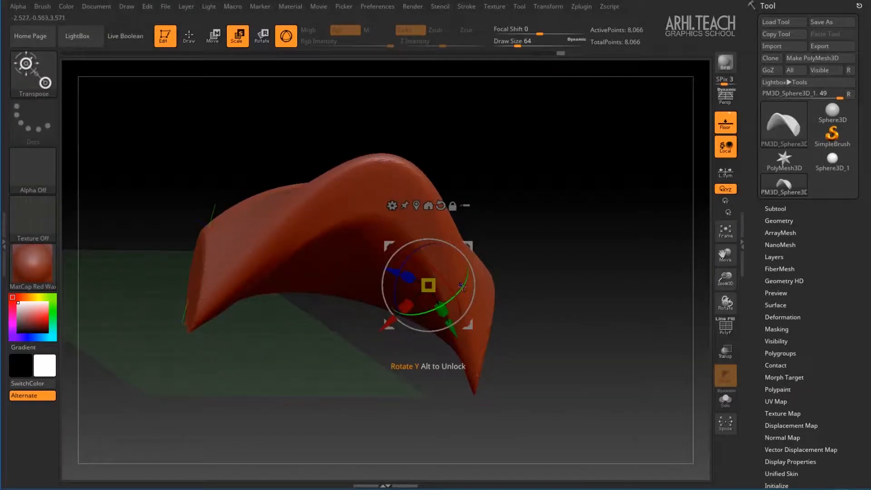
left_click_drag(464, 285, 475, 272)
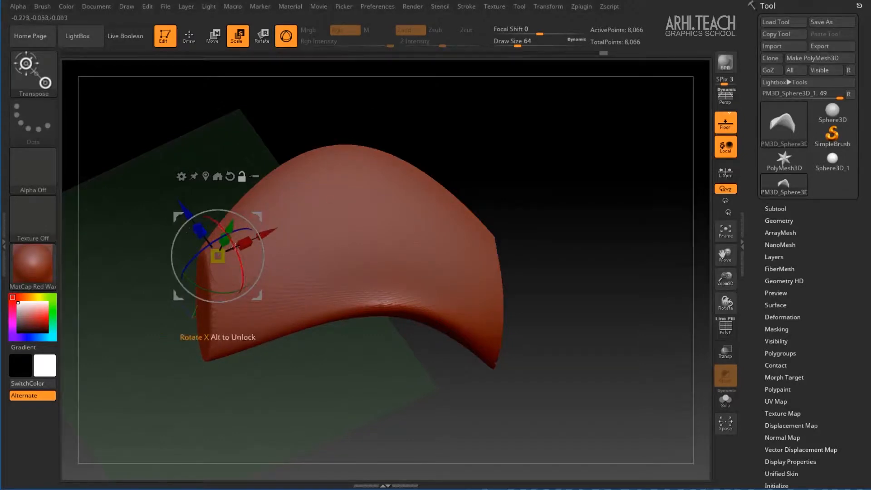
Tip the arch about its X axis so both curved ends point downward
left_click_drag(217, 256, 269, 234)
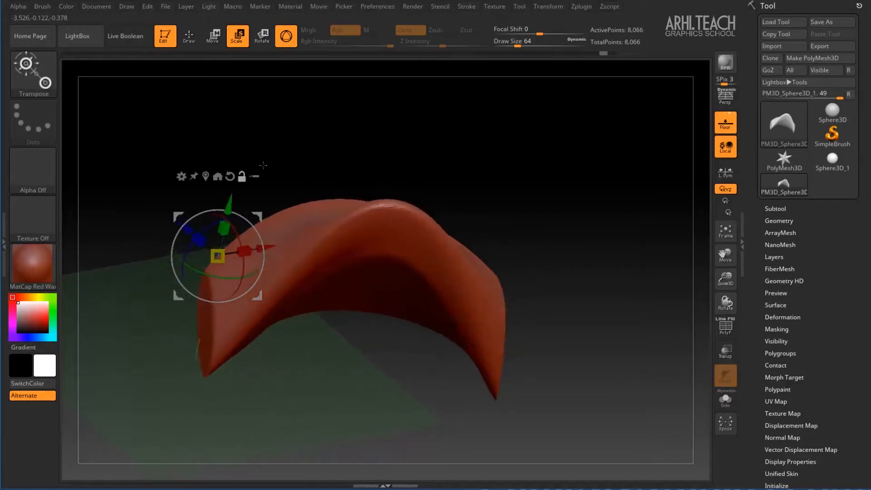
mouse_move(205, 176)
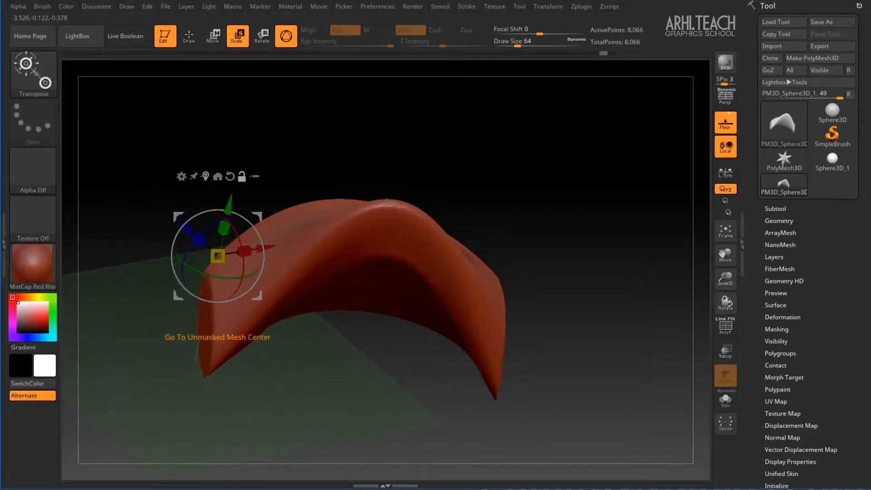
Recentre the gizmo on the unmasked mesh and move the shell upward along Y
left_click_drag(217, 254, 364, 253)
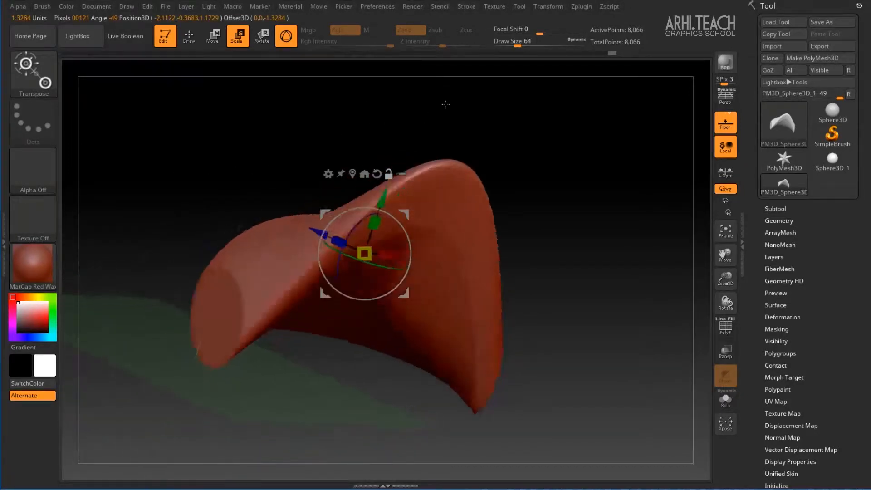
left_click(365, 174)
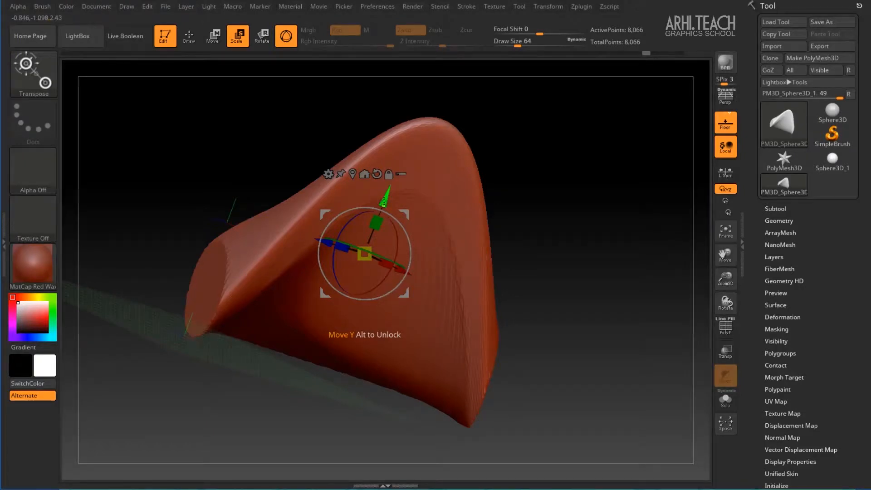
left_click_drag(380, 192, 406, 133)
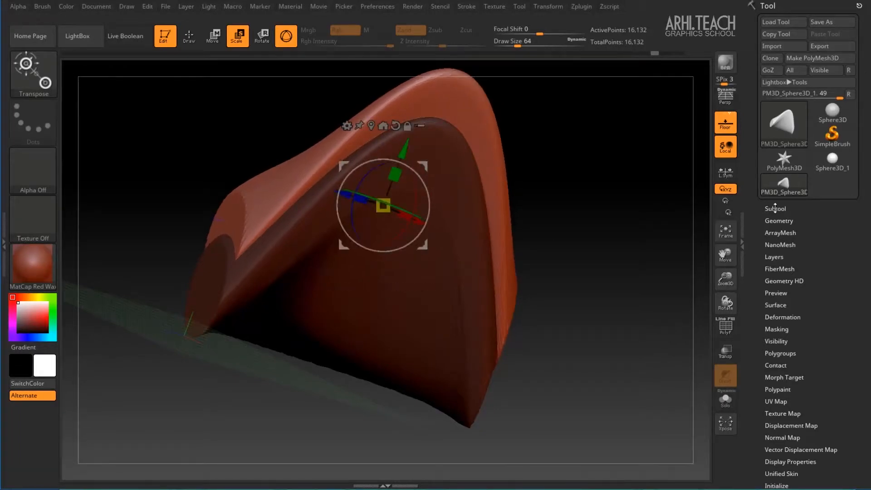
Expand the Subtool list showing the single PM3D_Sphere3D_1 at 8,066 points
left_click(775, 209)
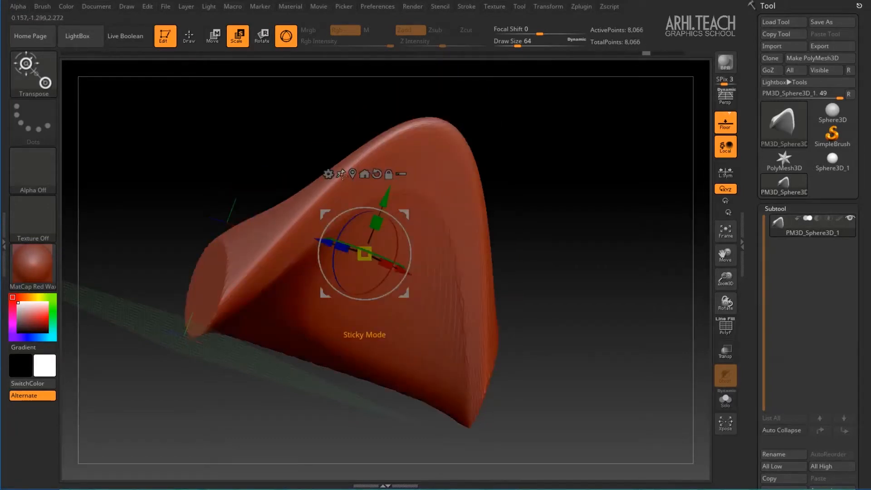
Ctrl-drag the Y arrow to copy the shell within its subtool, reaching 16,132 points
left_click_drag(362, 254, 387, 196)
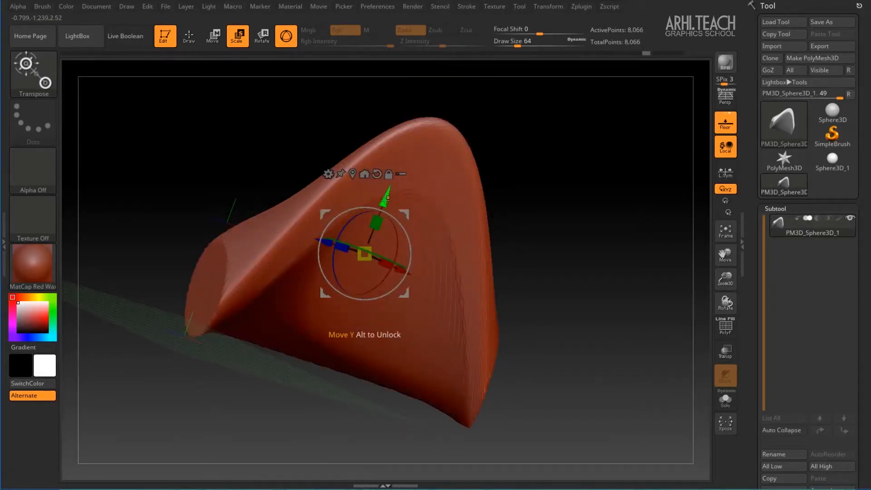
left_click_drag(364, 253, 371, 234)
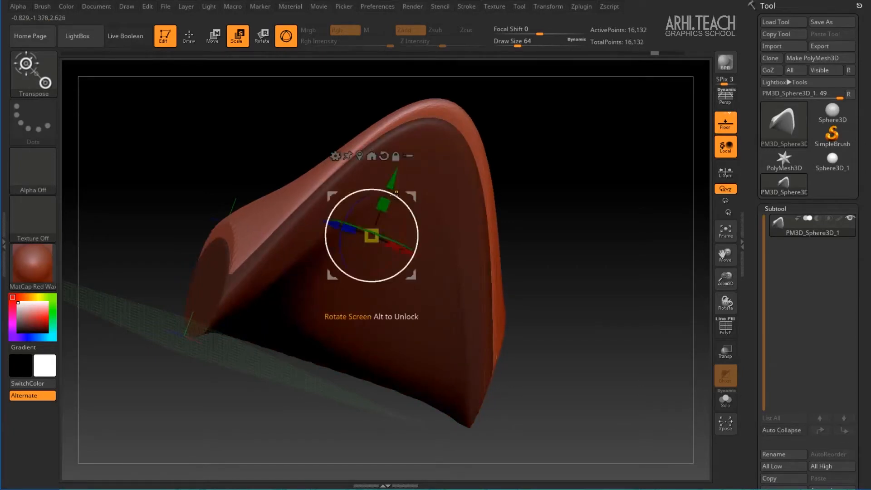